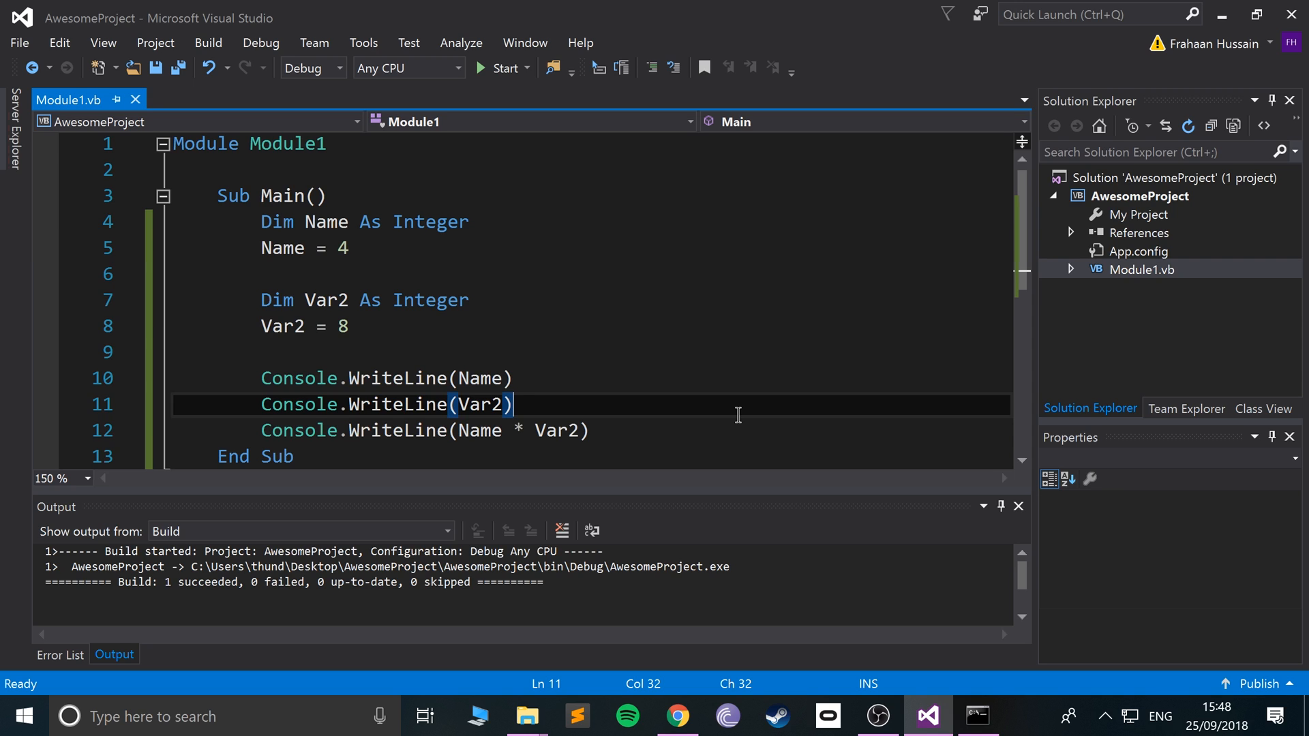
mouse_move(620, 430)
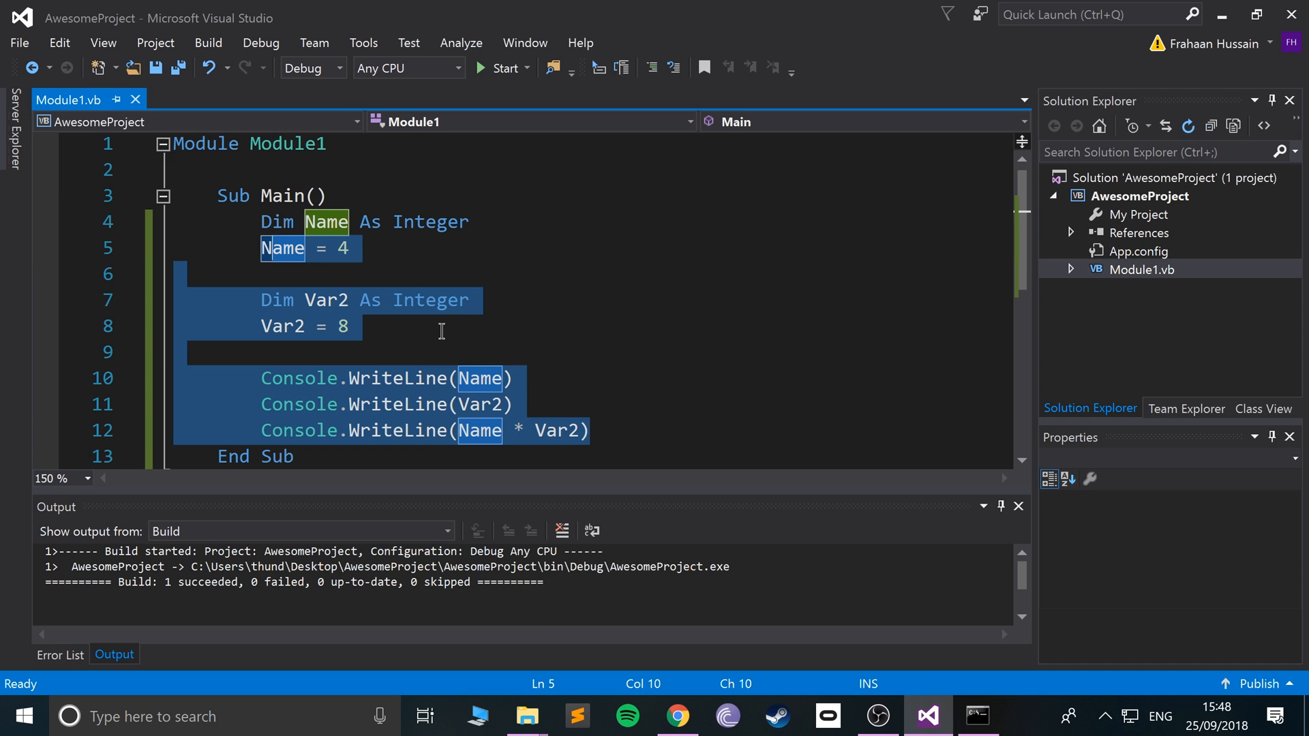
mouse_move(636, 416)
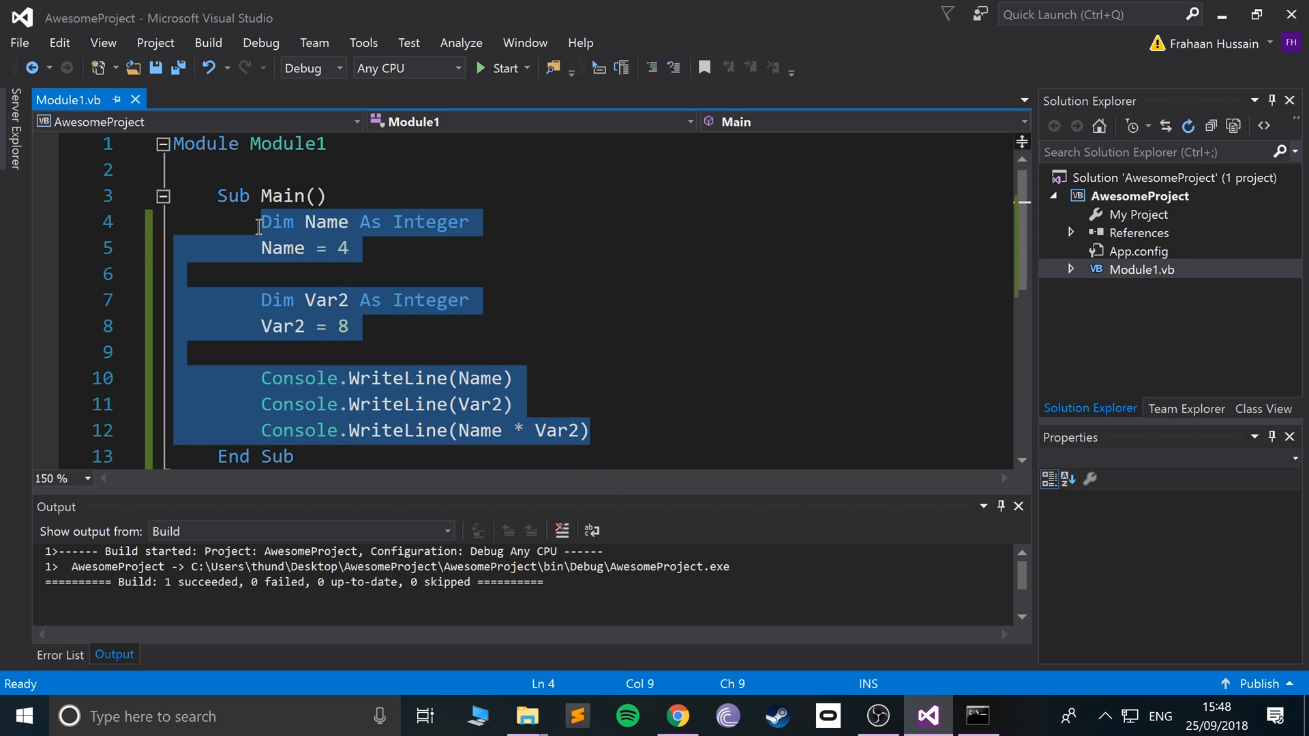
- Deselect the code and place the cursor after the Name * Var2 output line
left_click(590, 430)
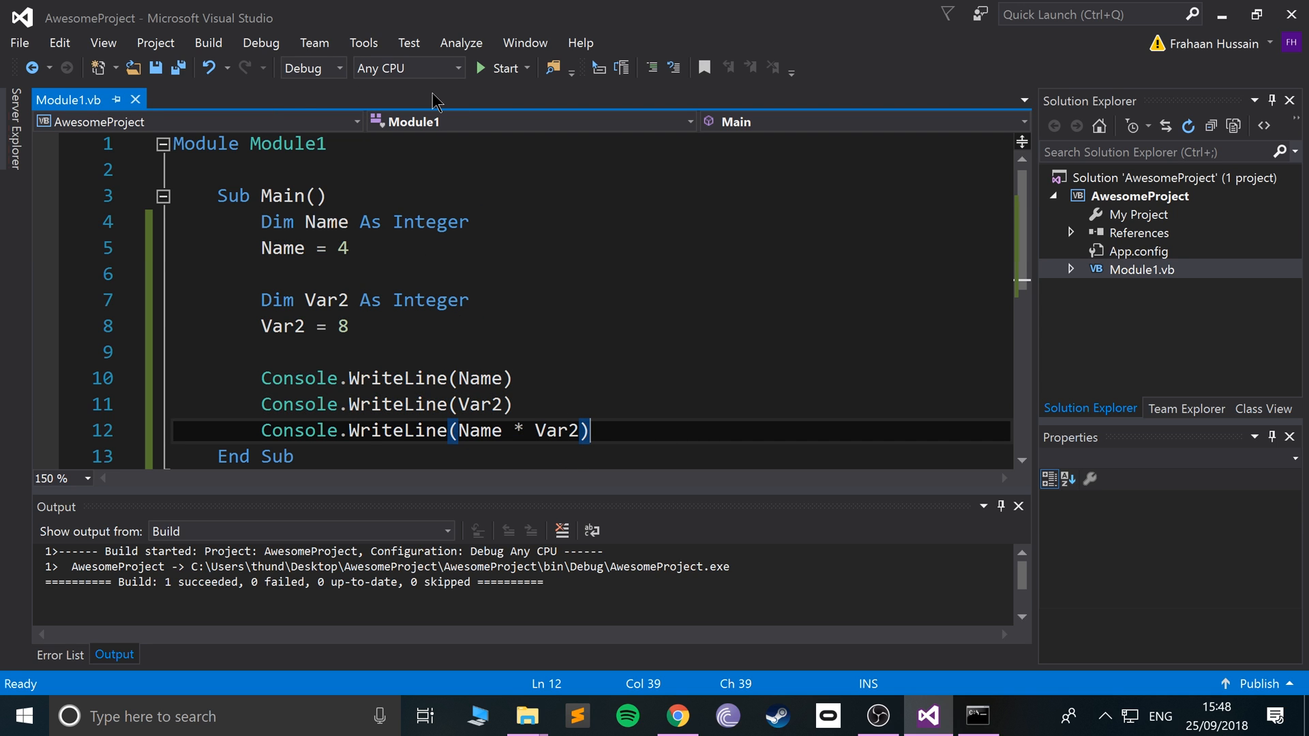
left_click(503, 67)
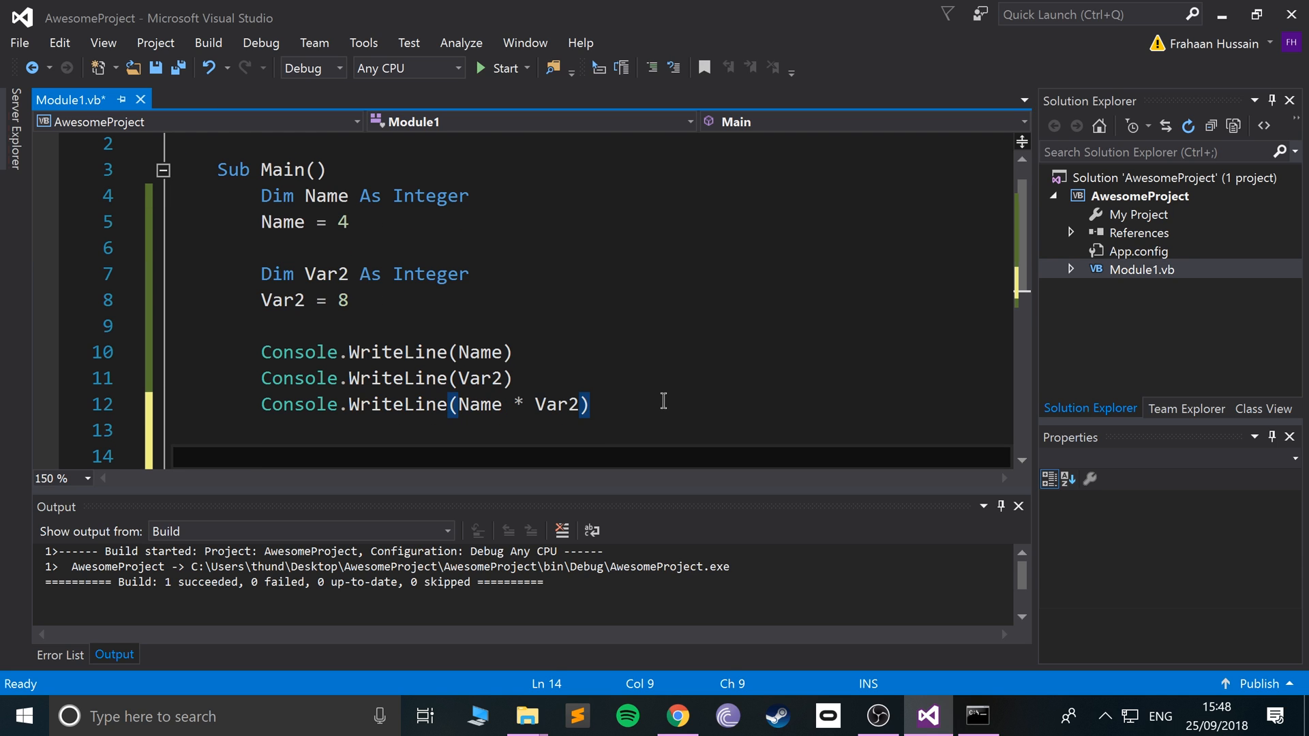
- Add a Console.ReadLine() call after the three output lines in Sub Main
type("Console")
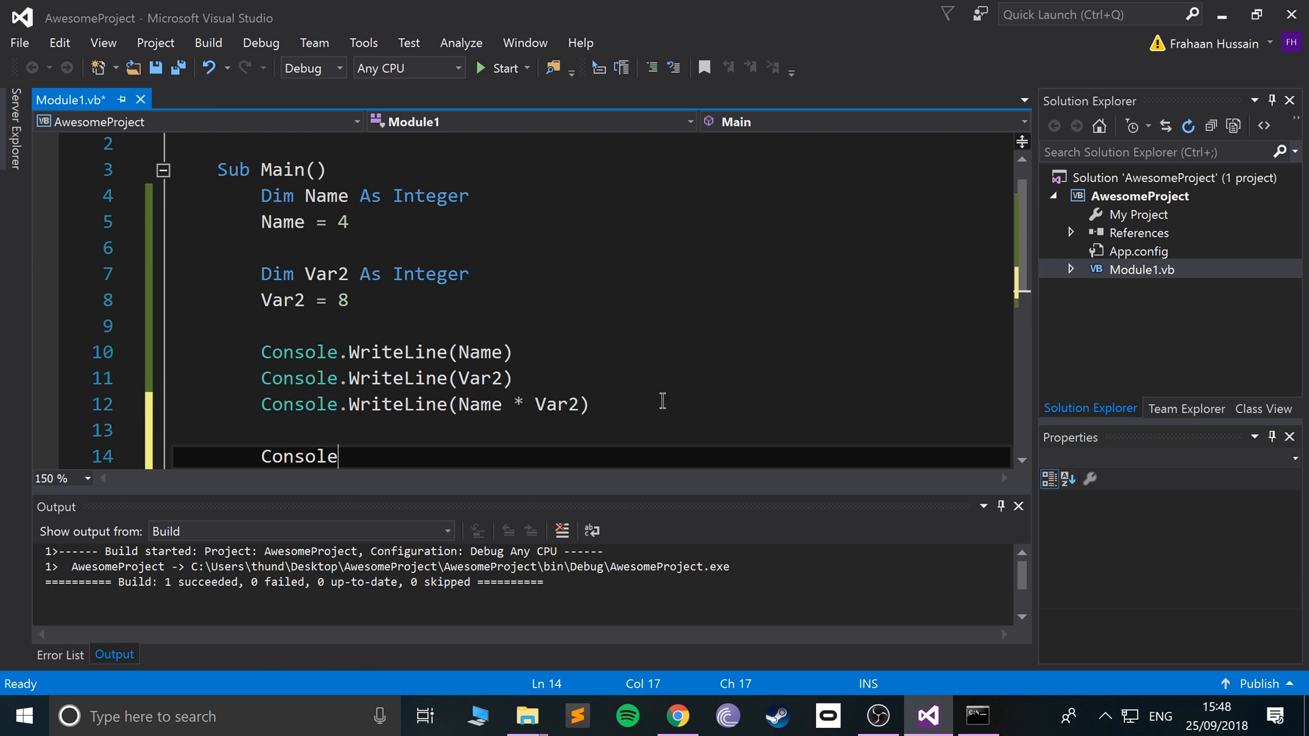
type(".ReadLine")
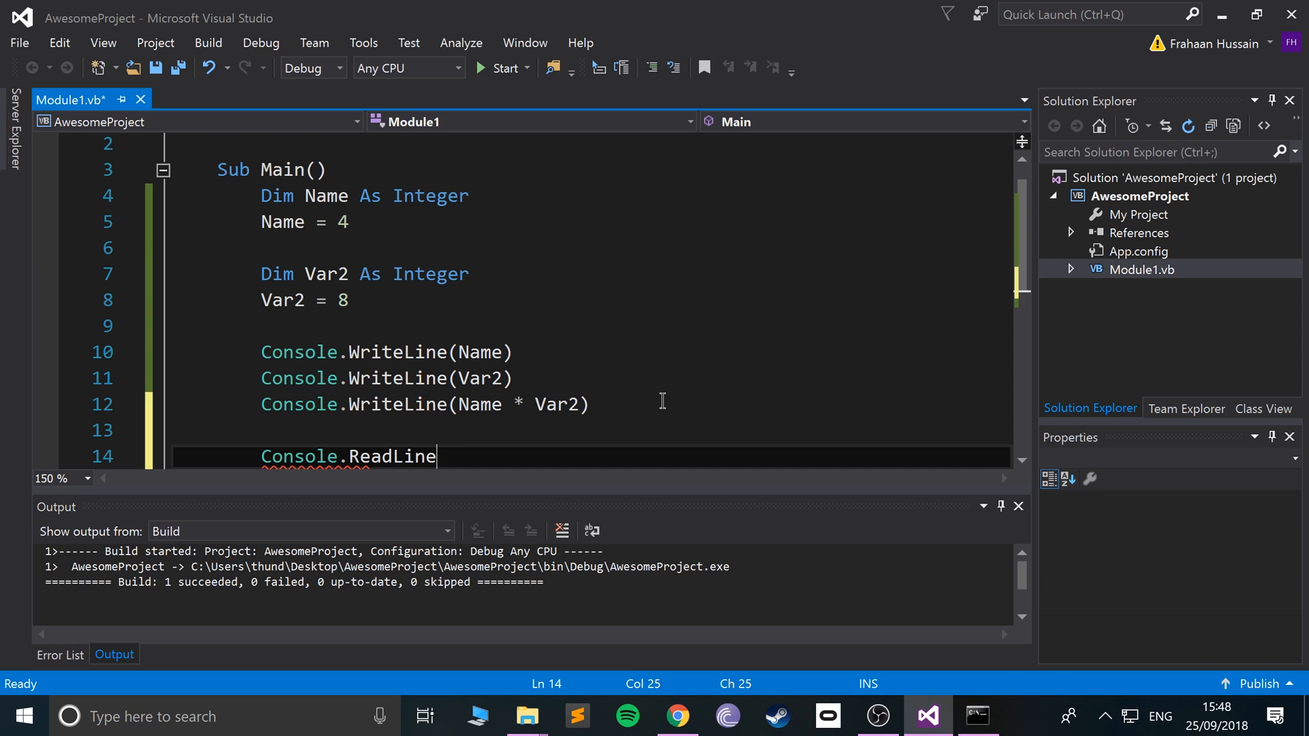
type("()")
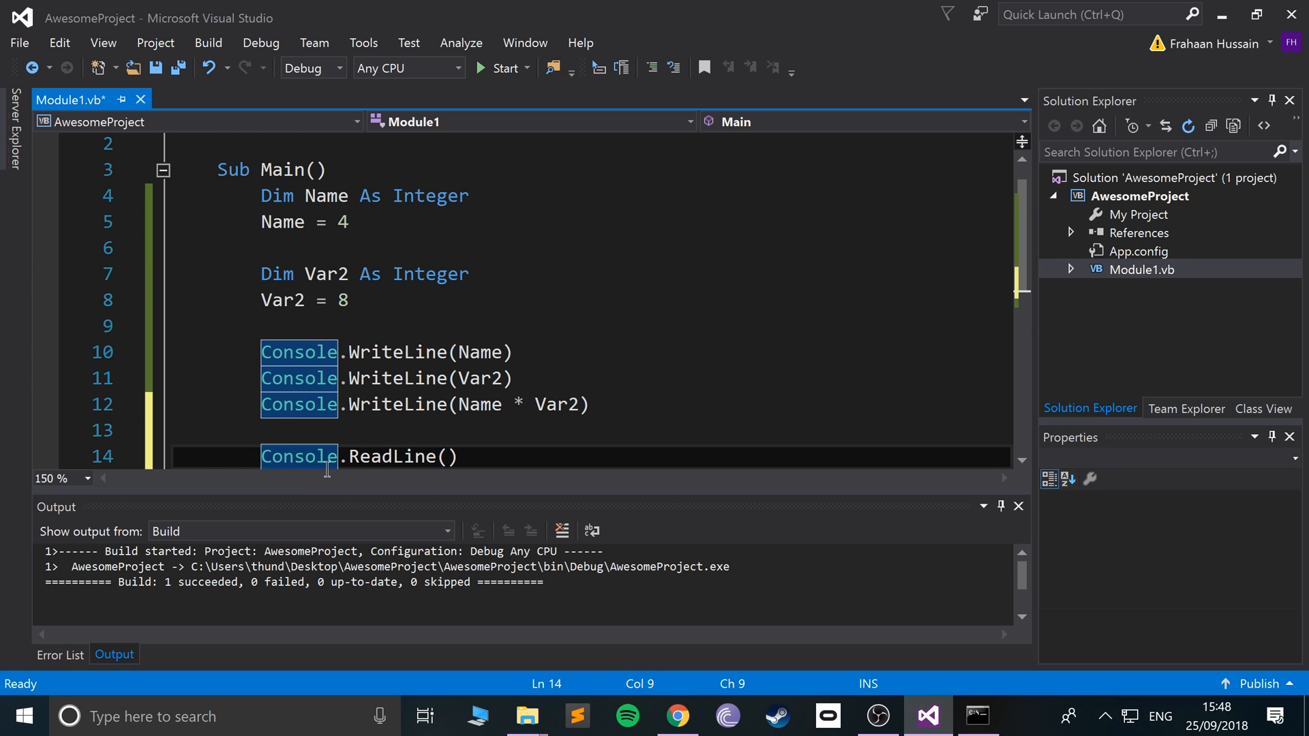
mouse_move(372, 430)
type("Var2 = ")
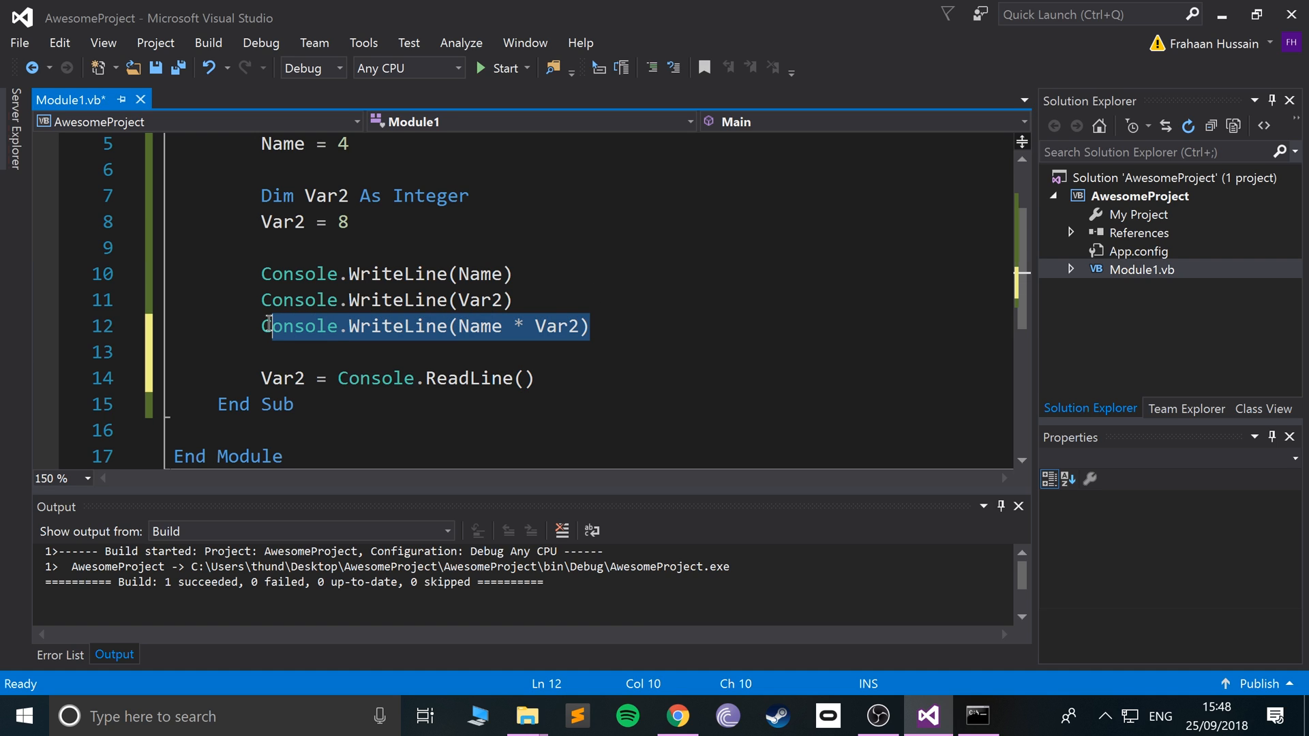
- Copy the three output lines and add a Console.WriteLine("Input a number") prompt, then run
left_click_drag(267, 326, 260, 275)
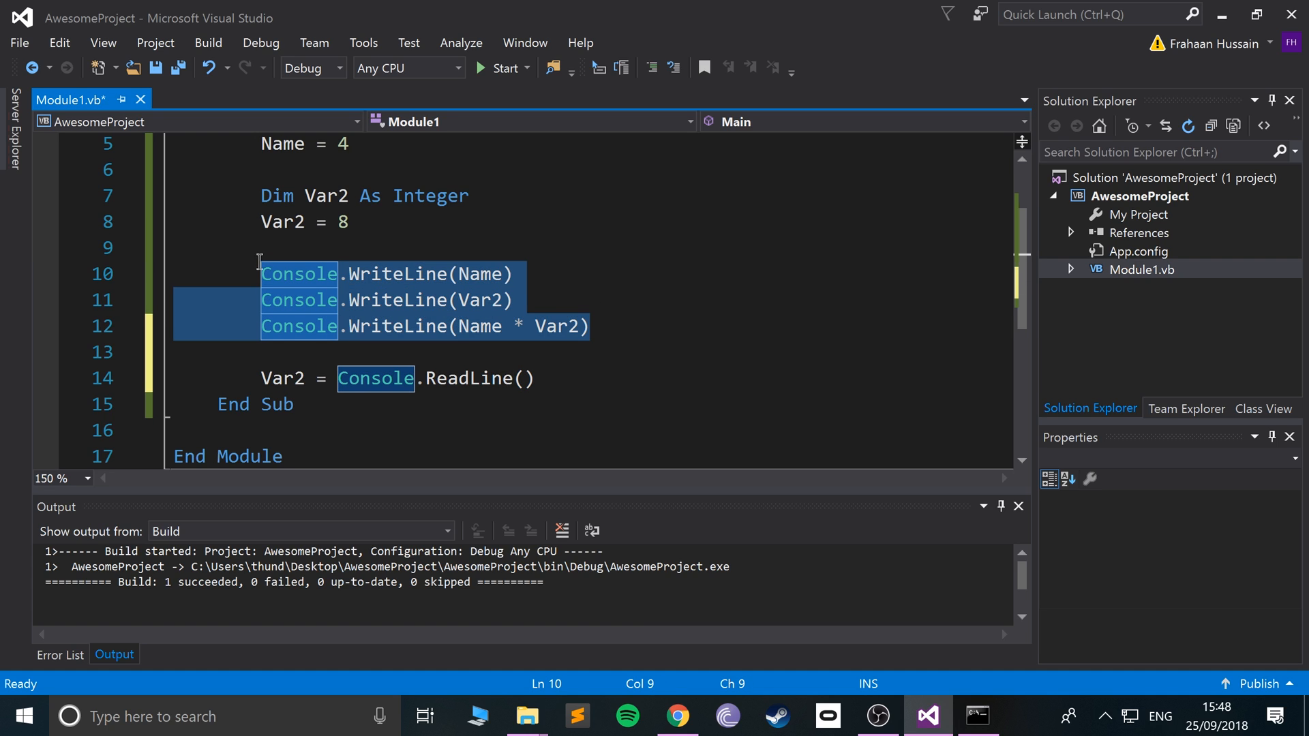
left_click(563, 379)
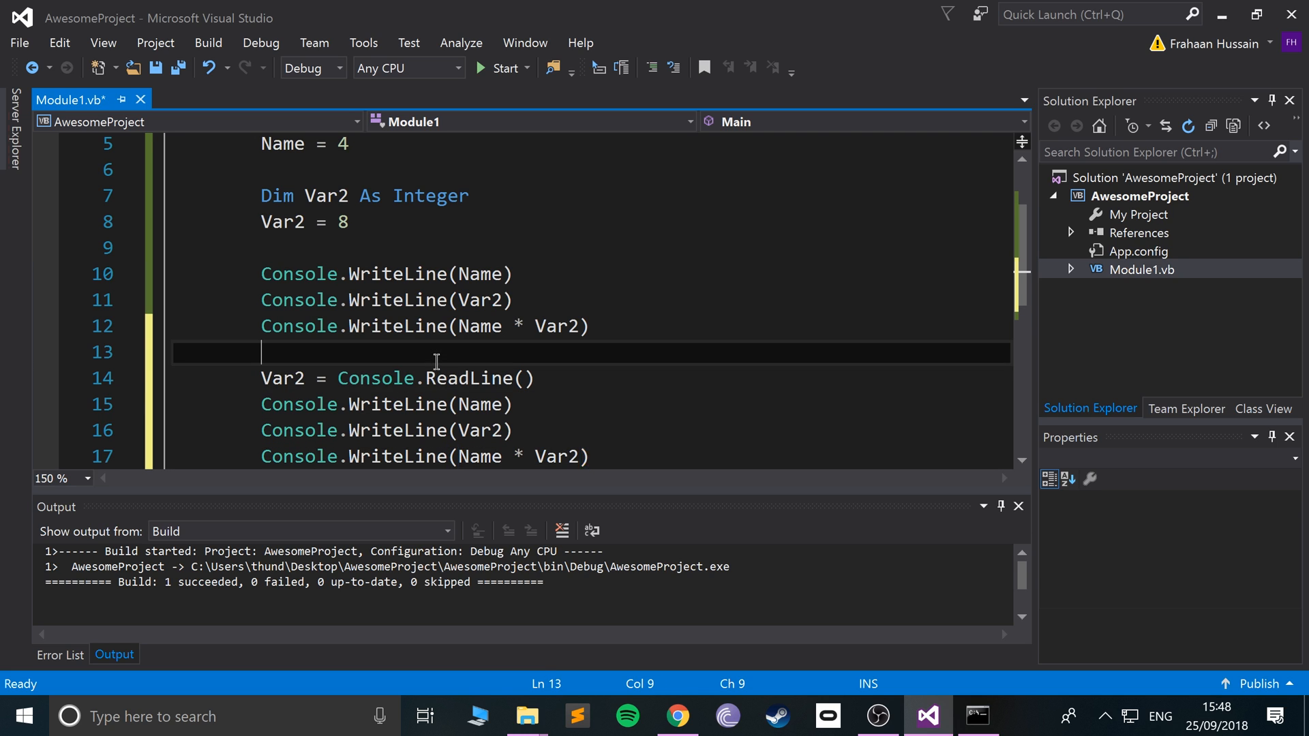
type("Console")
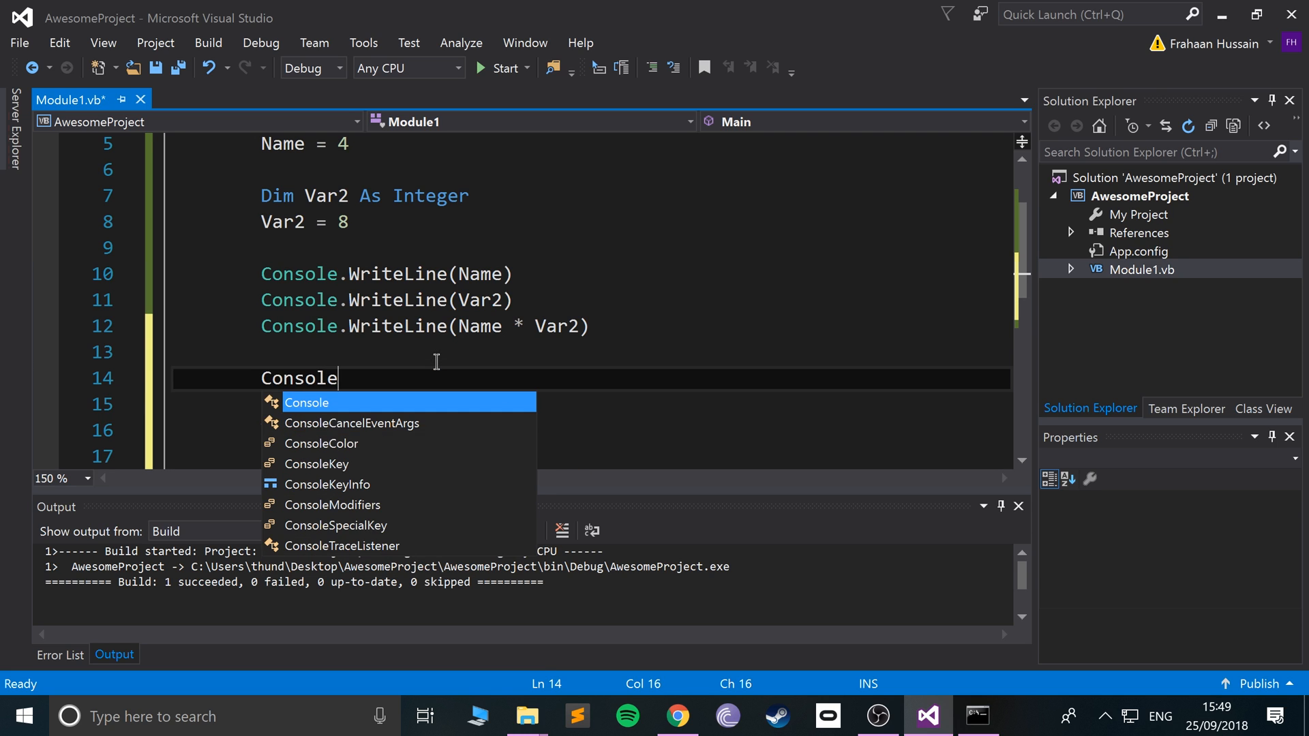
type(".WriteLine()")
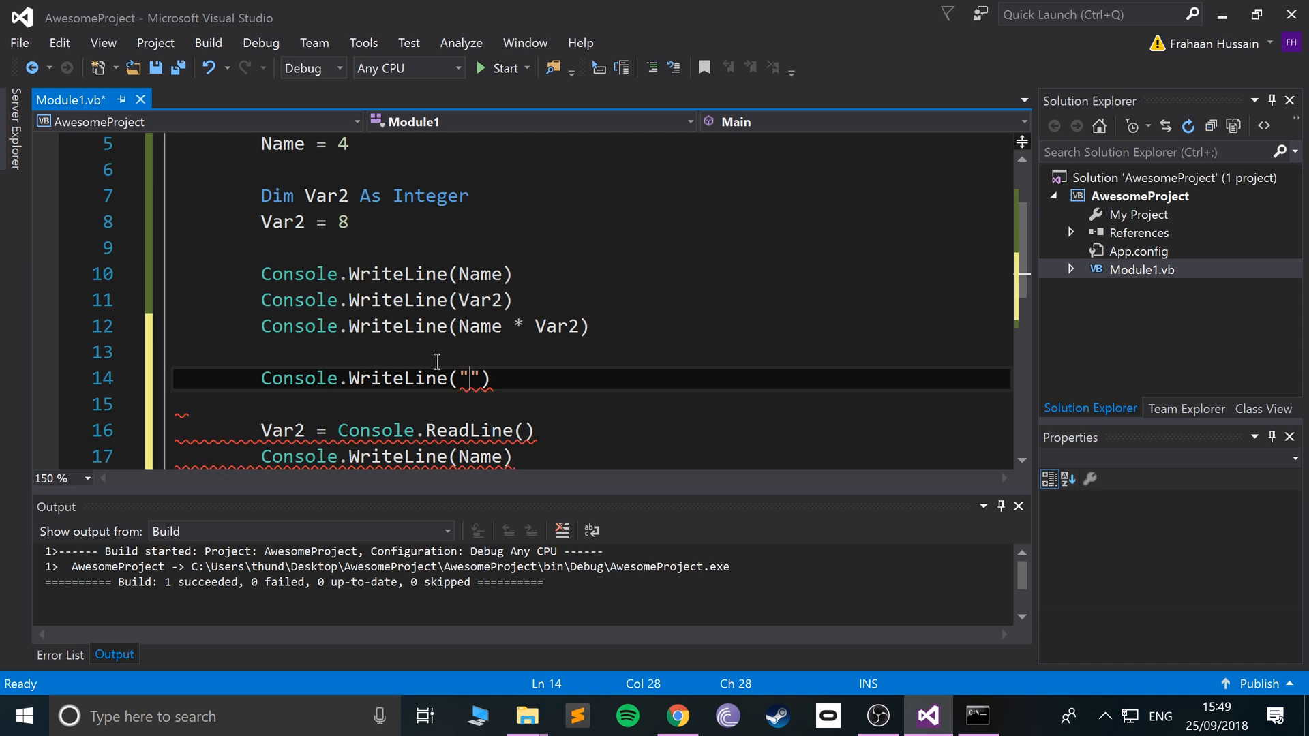
type("Input a num")
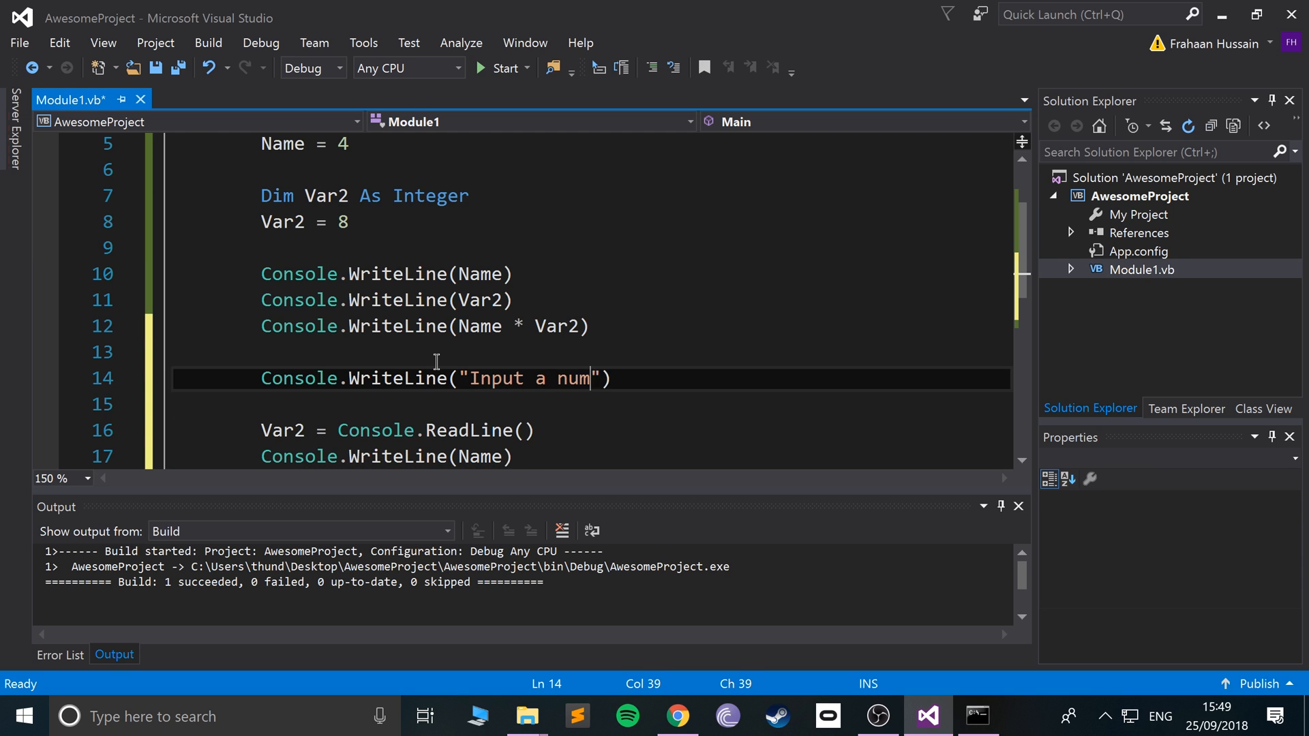
type("ber")
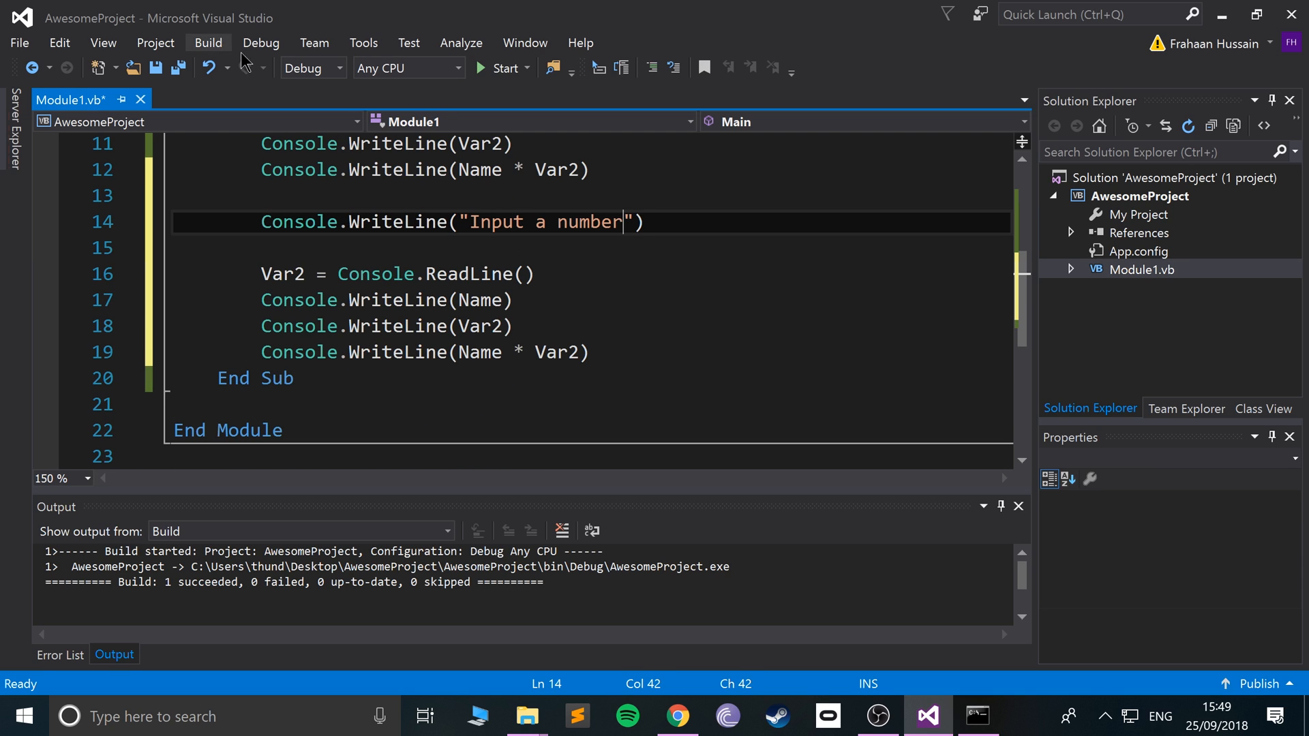
left_click(502, 67)
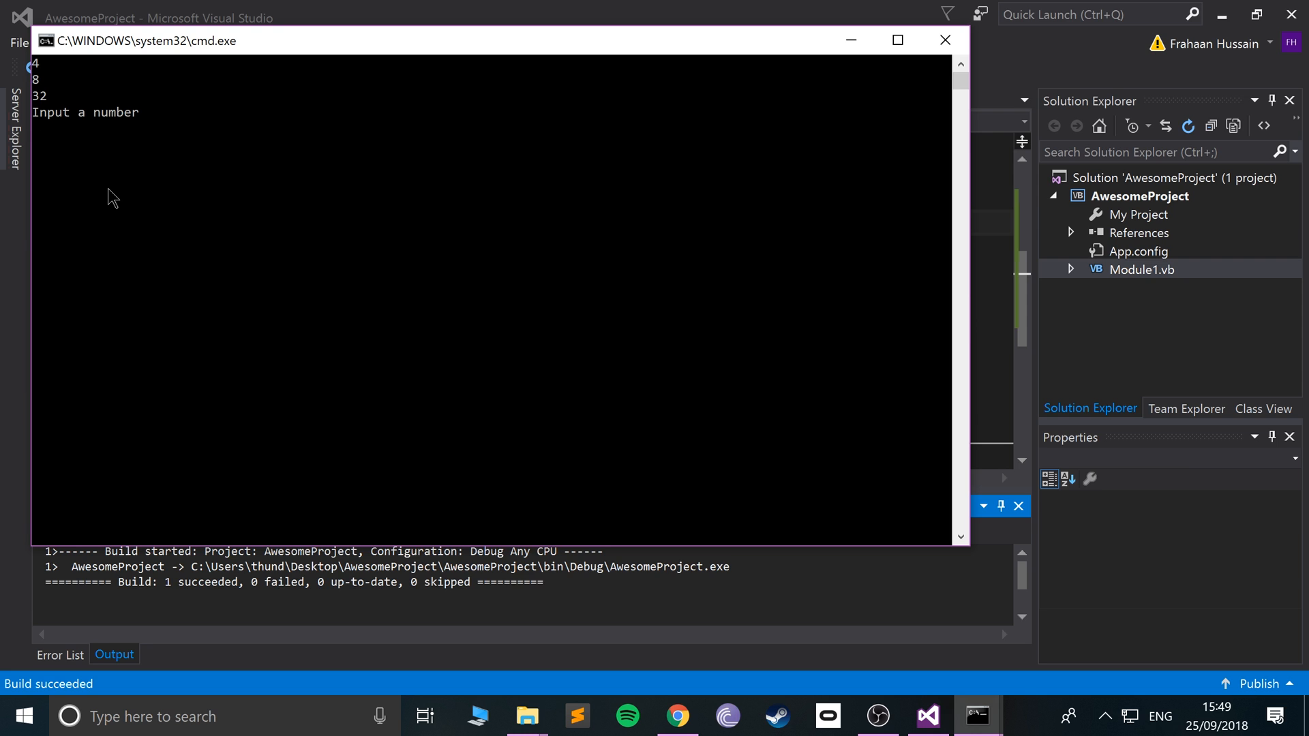
- Enter 23 at the console prompt so the program prints 4, 23 and 92
type("23")
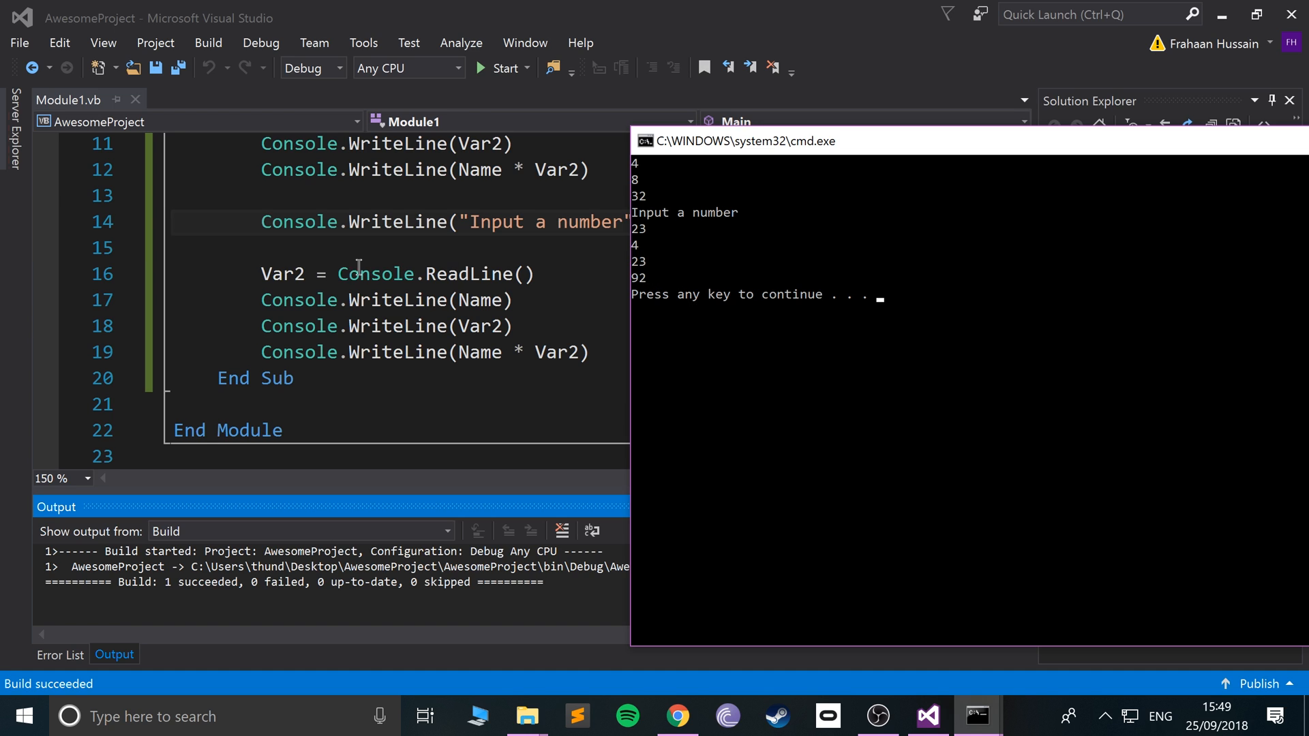
mouse_move(472, 328)
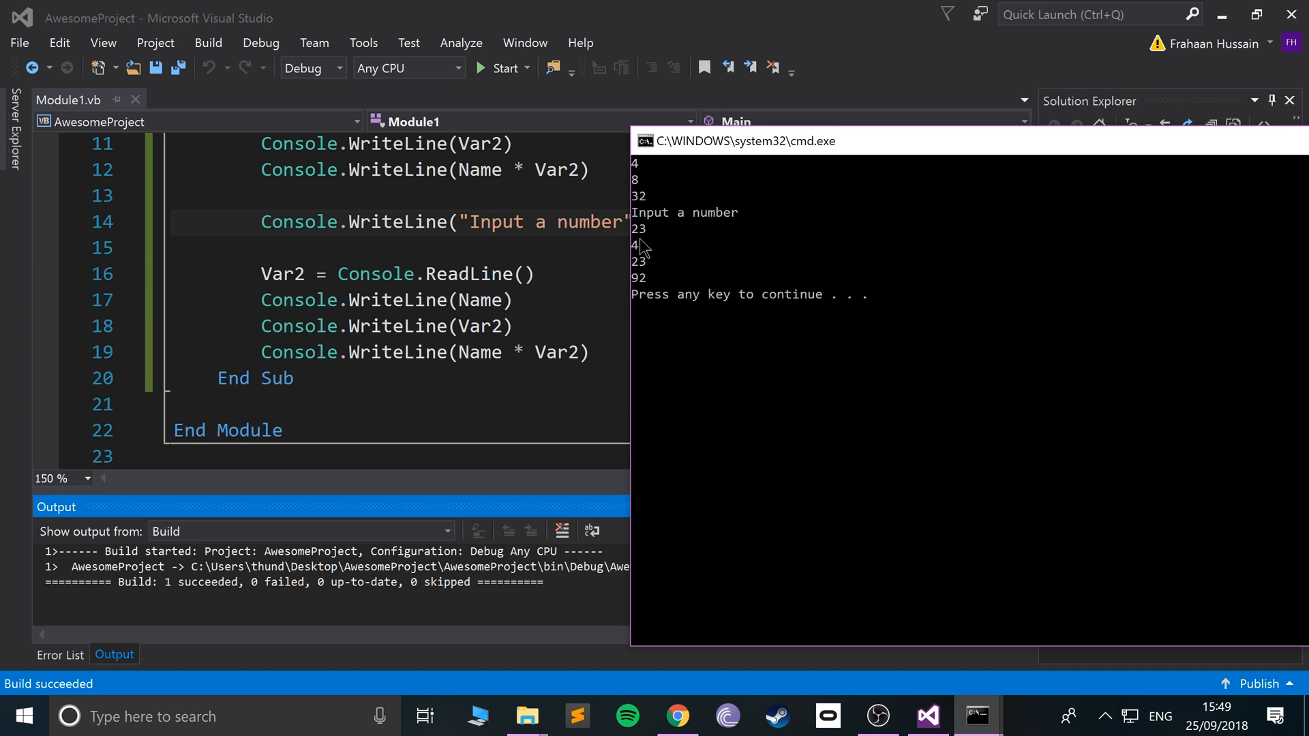
mouse_move(649, 194)
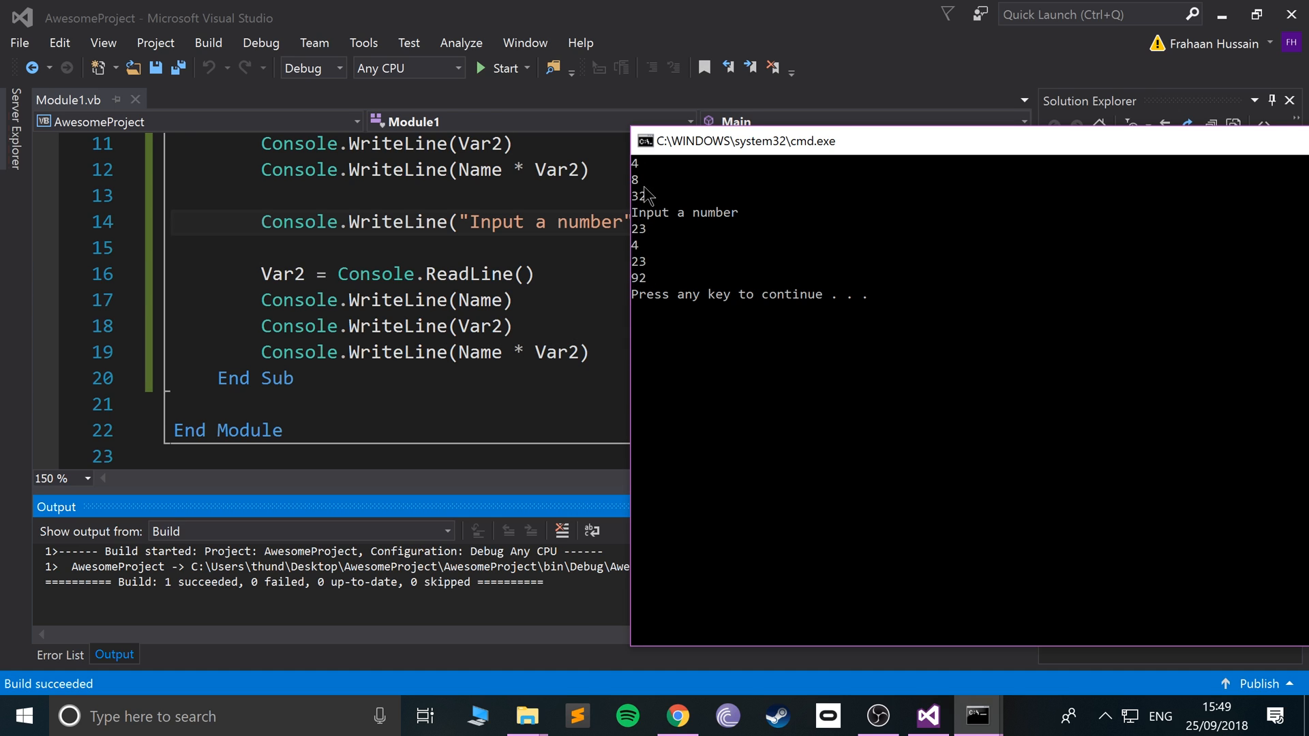
mouse_move(697, 277)
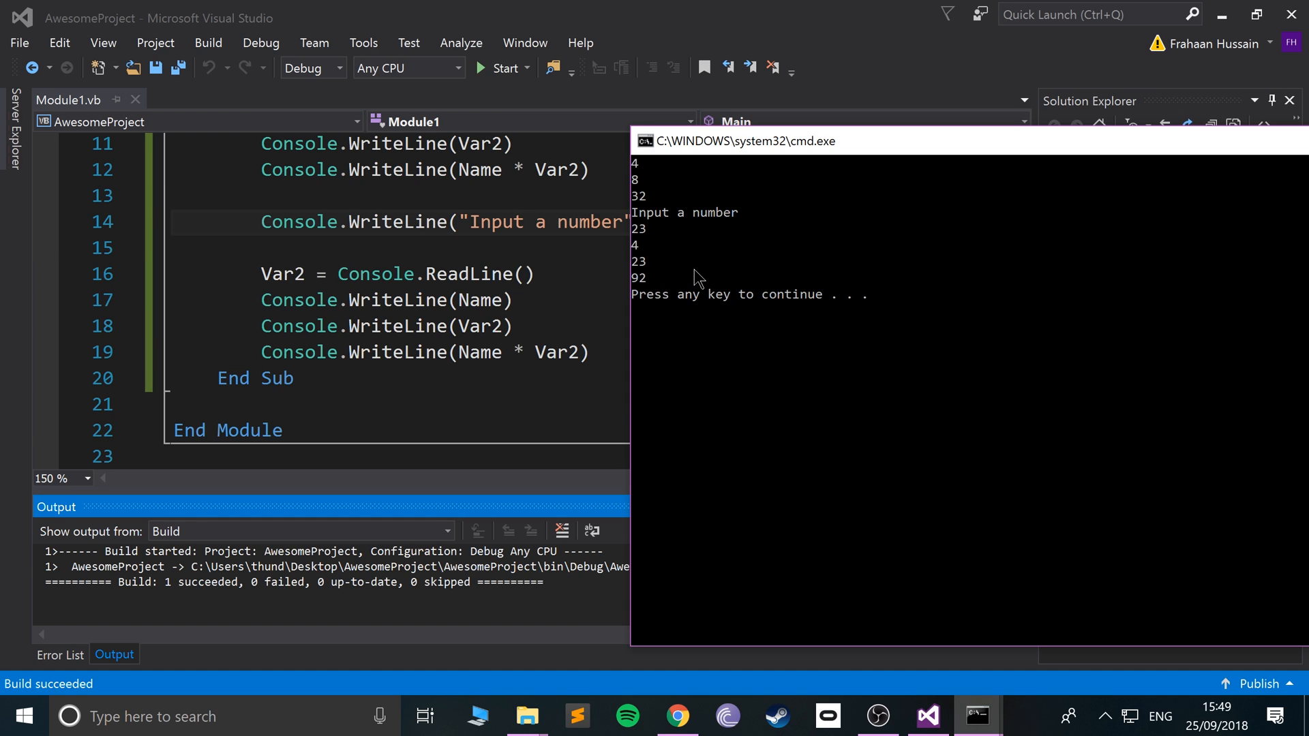